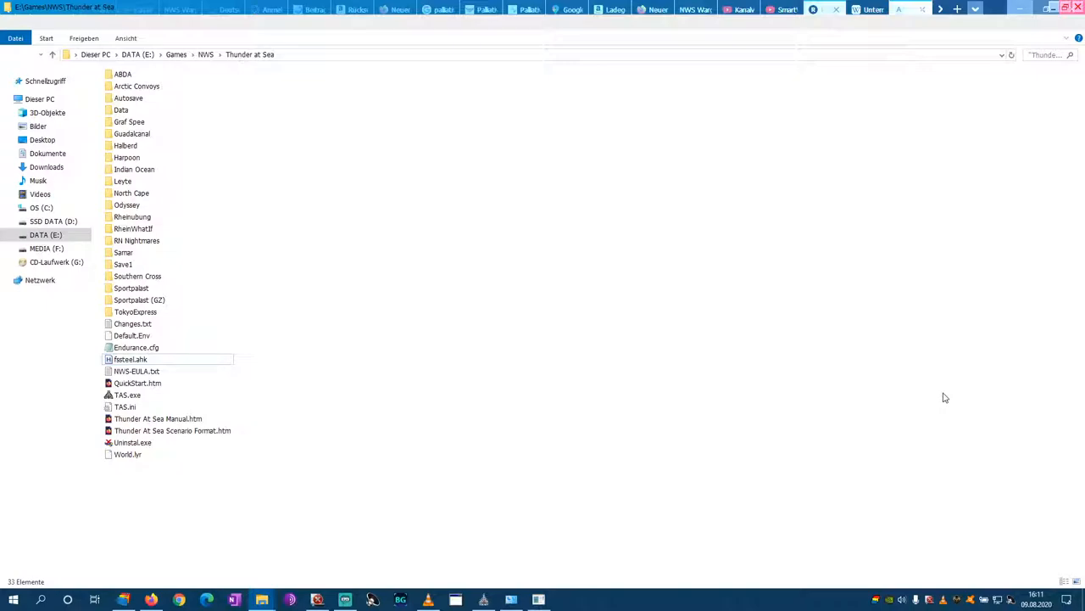
mouse_move(868, 370)
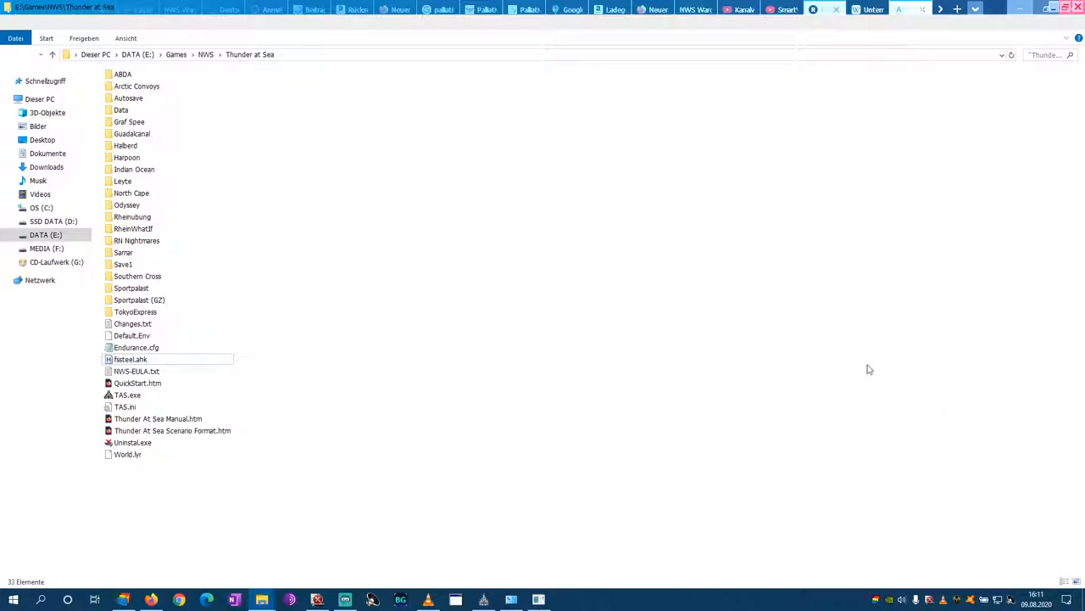
mouse_move(749, 375)
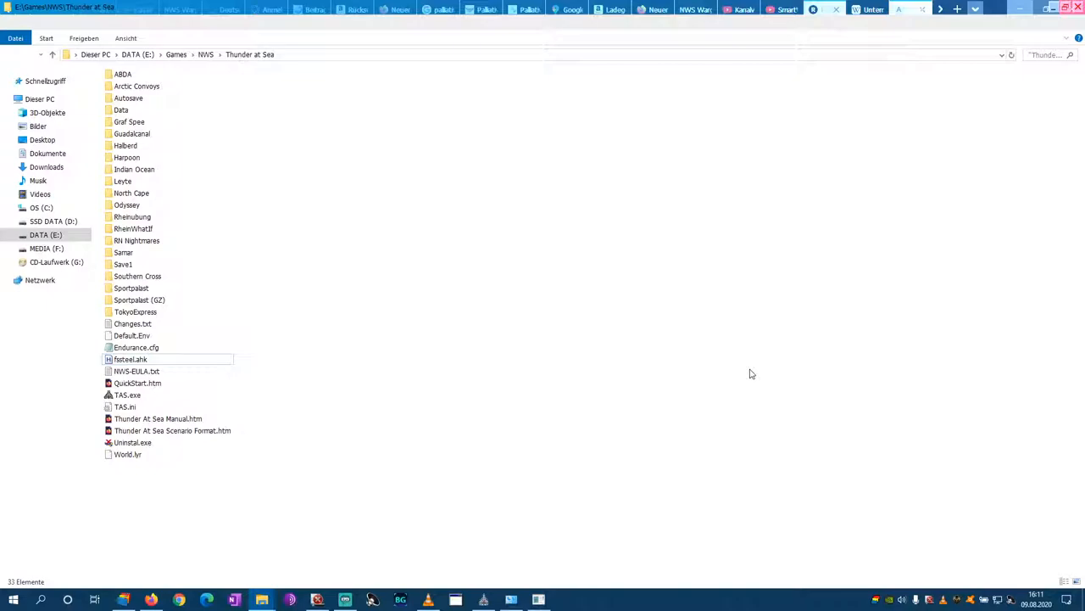
mouse_move(698, 372)
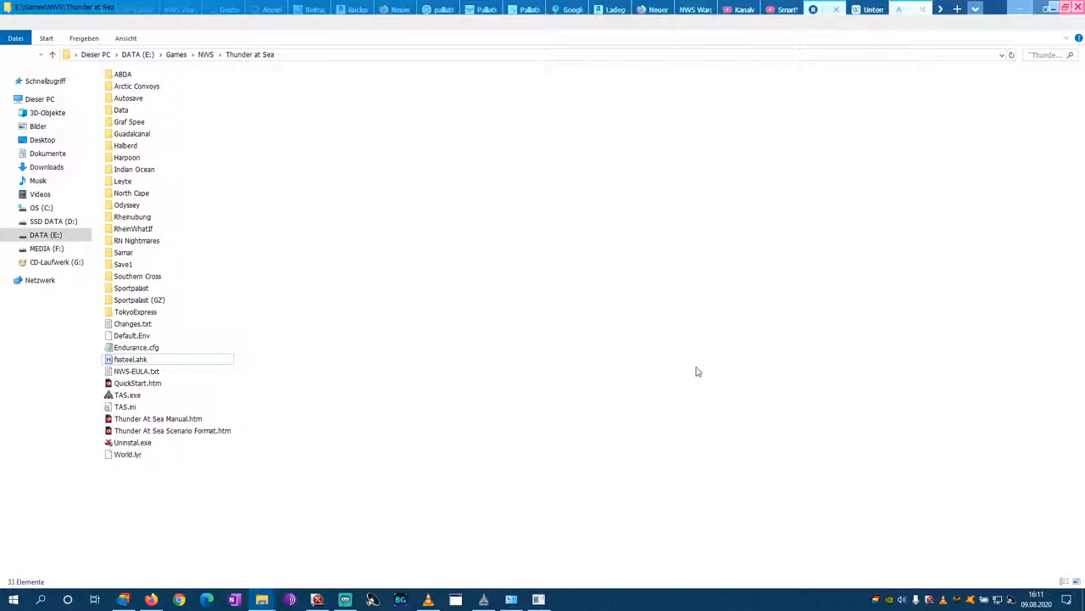
mouse_move(499, 346)
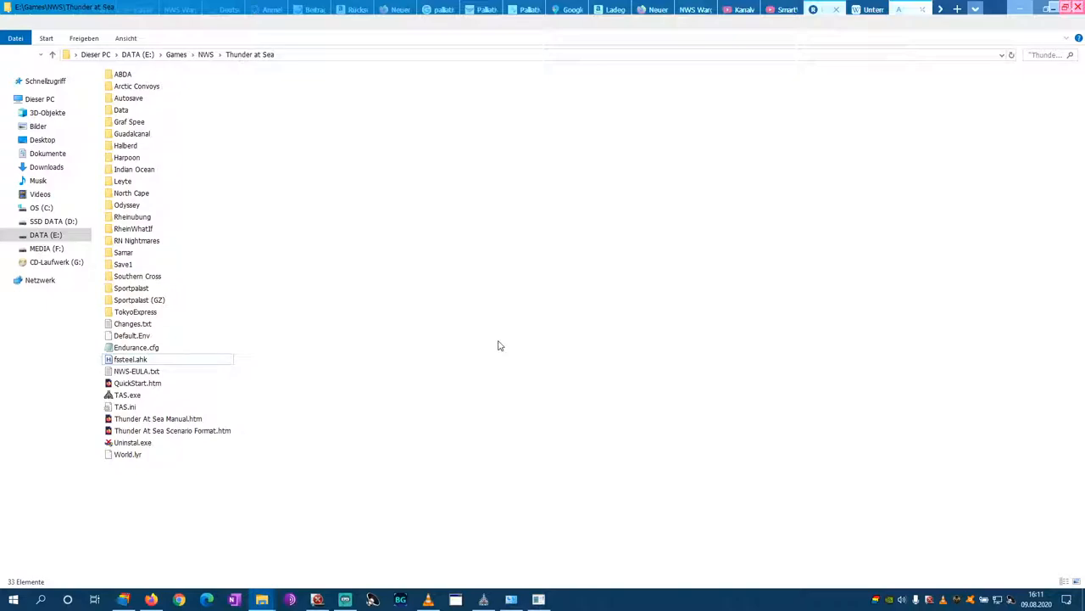
mouse_move(533, 342)
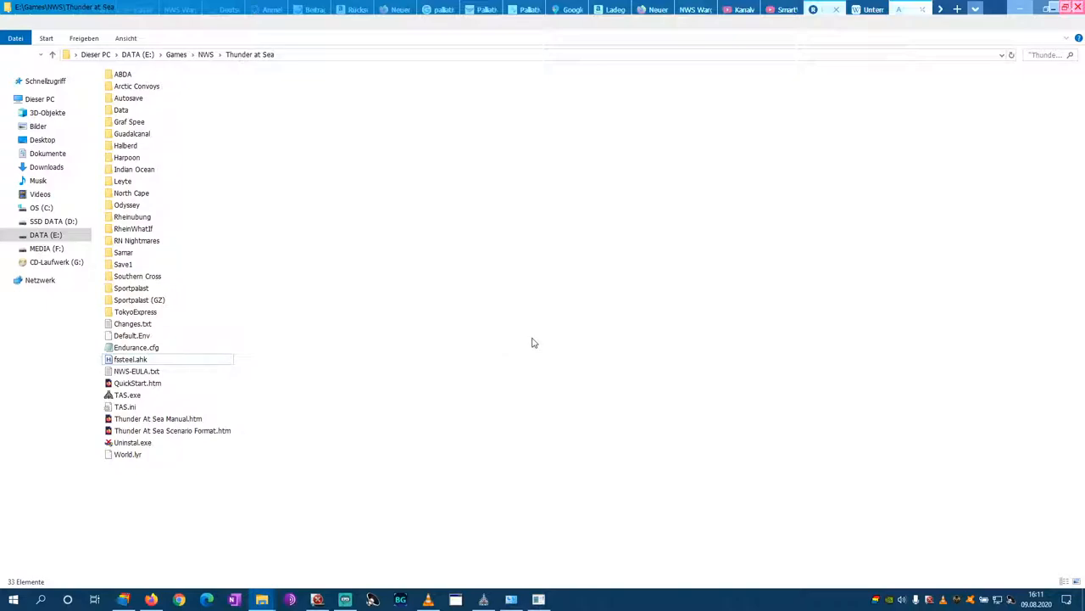
mouse_move(451, 424)
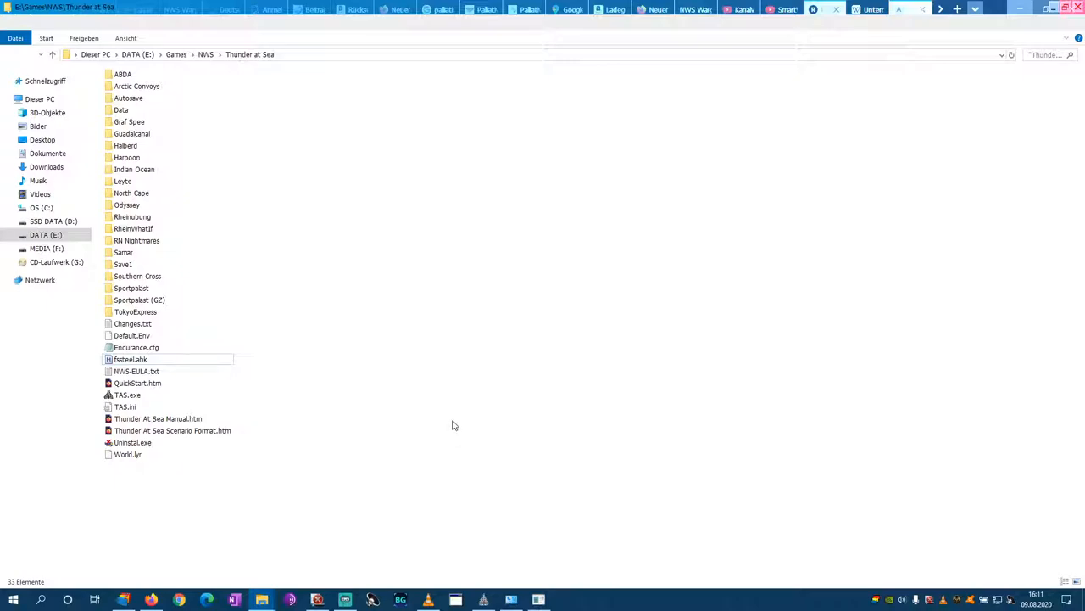
mouse_move(483, 409)
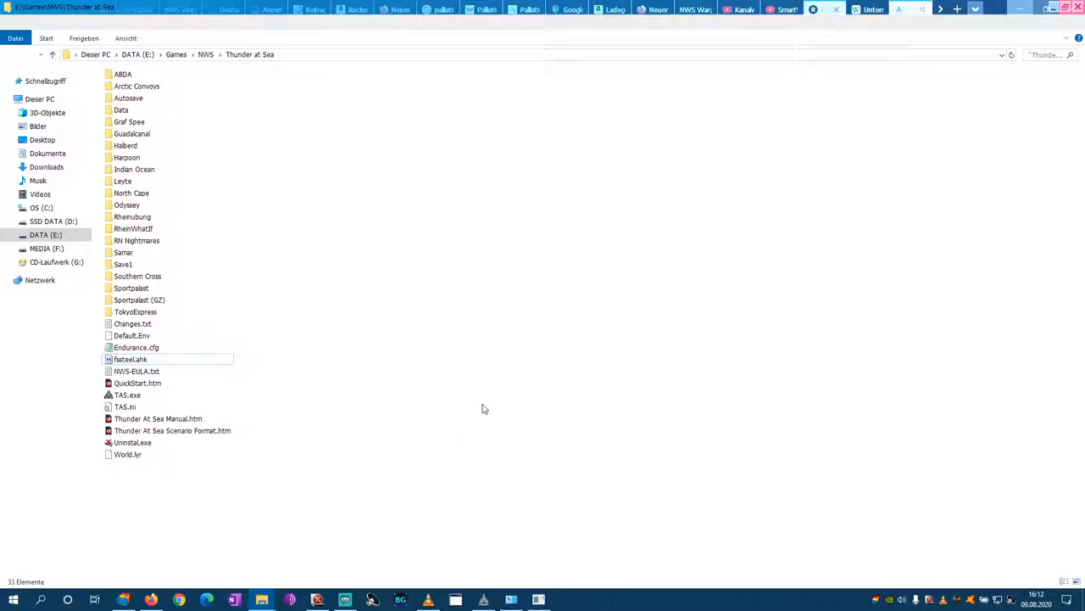
mouse_move(393, 377)
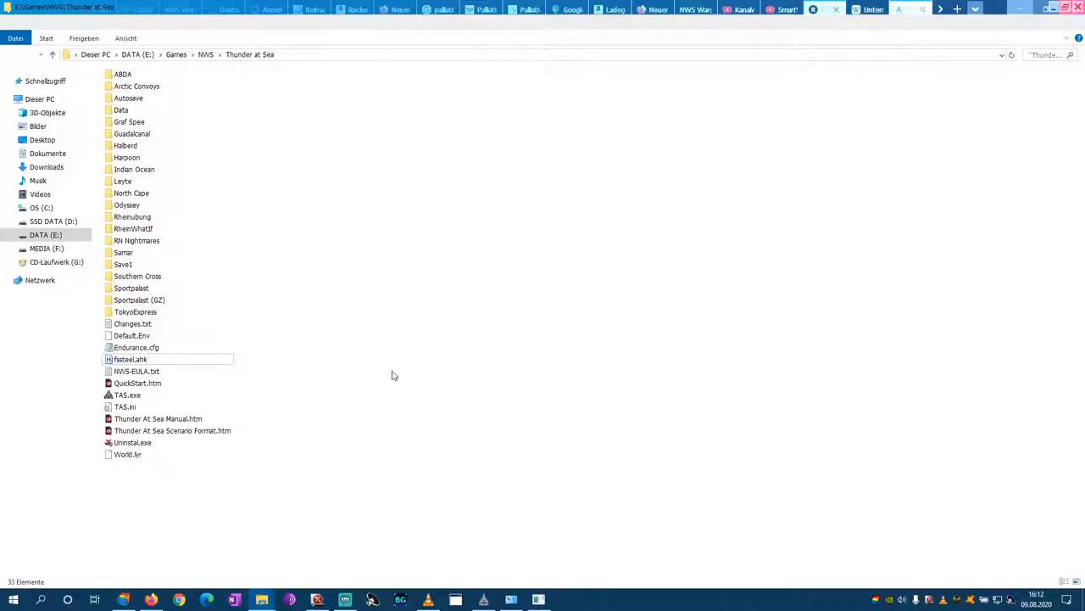
mouse_move(160, 360)
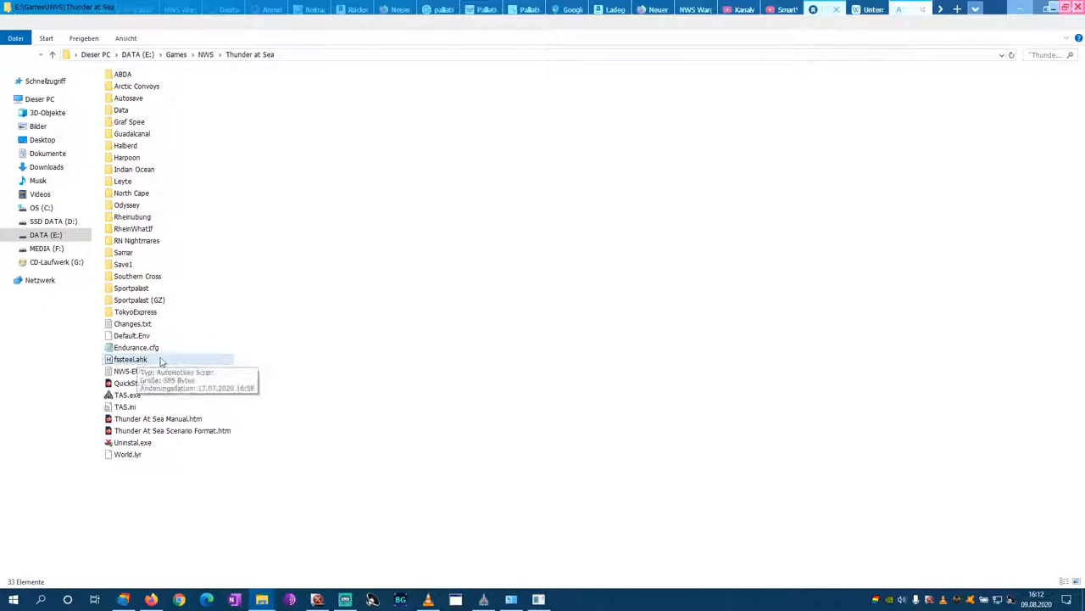
- Select fsteel.ahk in the Thunder at Sea folder and bring up its context actions
right_click(149, 600)
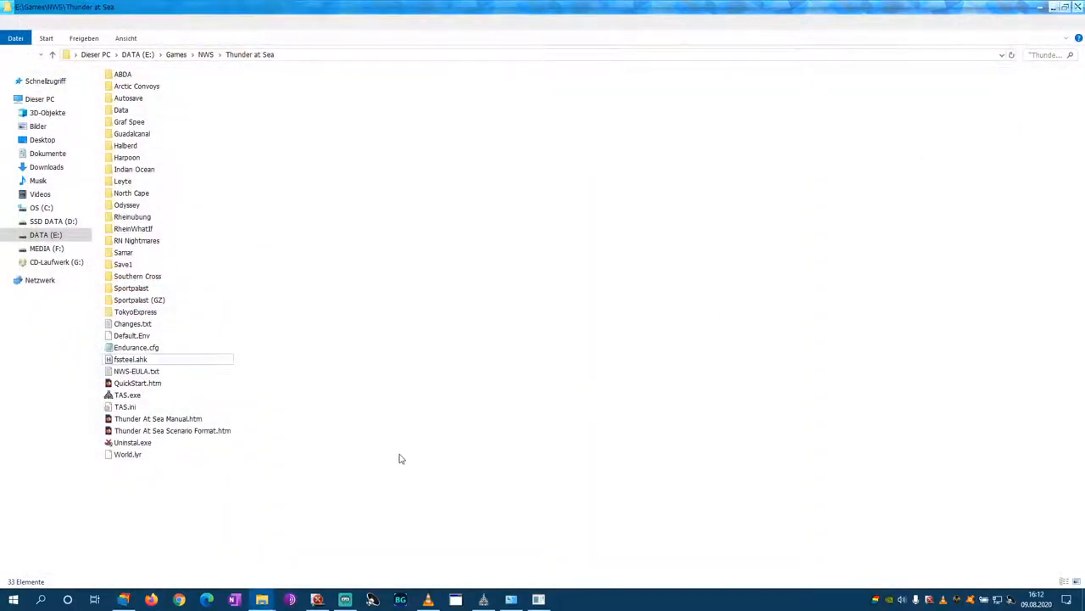
left_click(129, 359)
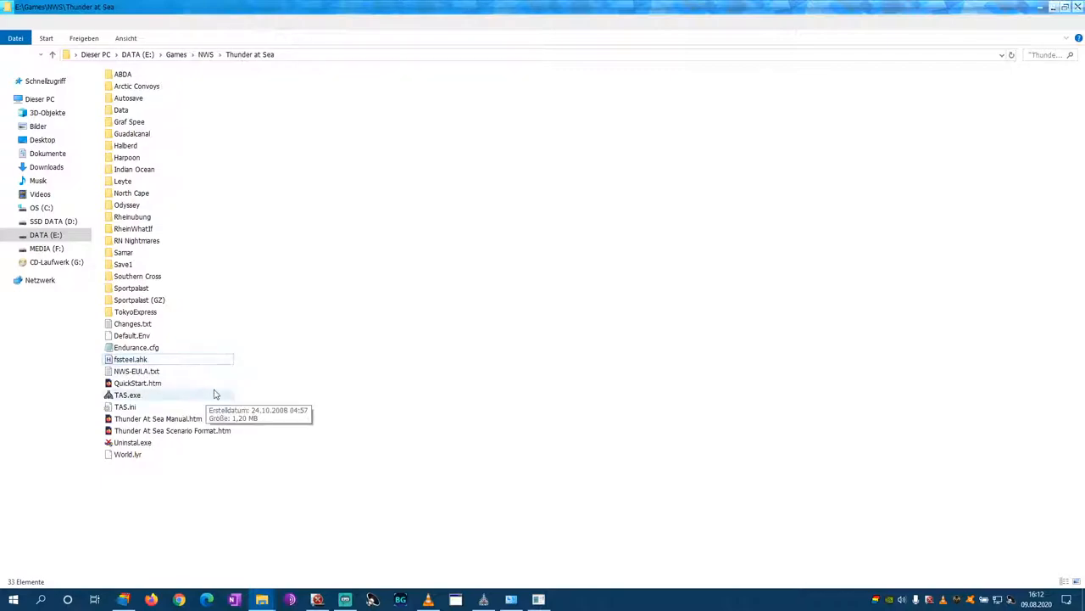
mouse_move(410, 412)
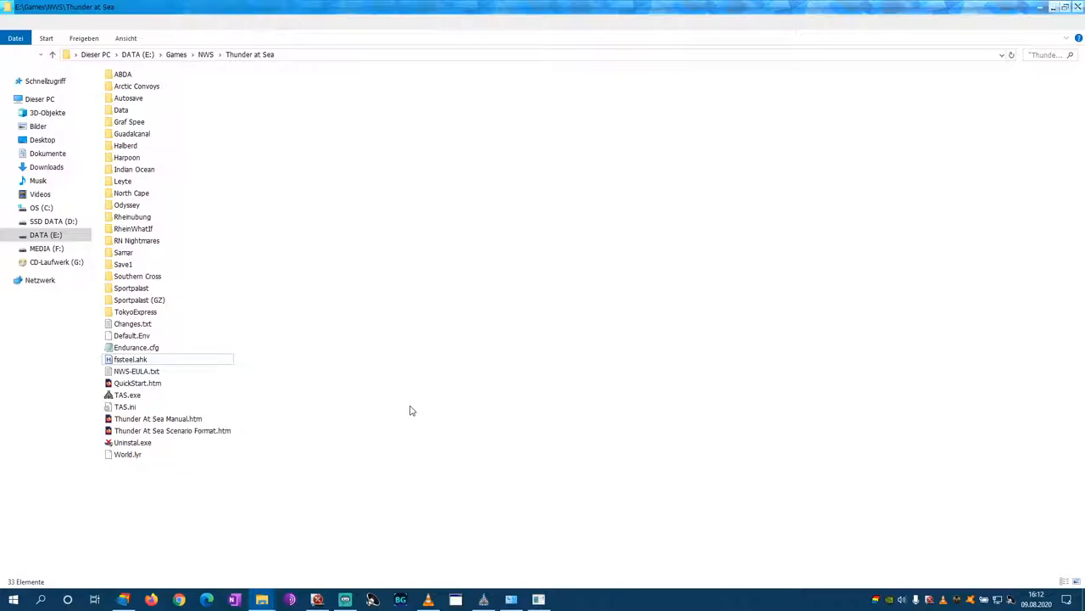
left_click(139, 359)
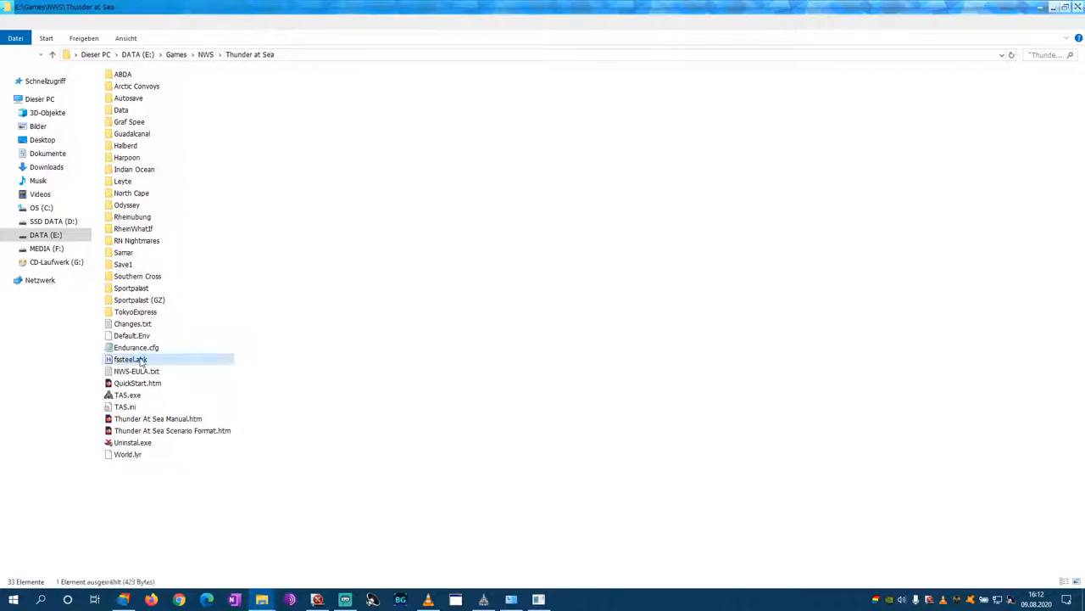
right_click(343, 302)
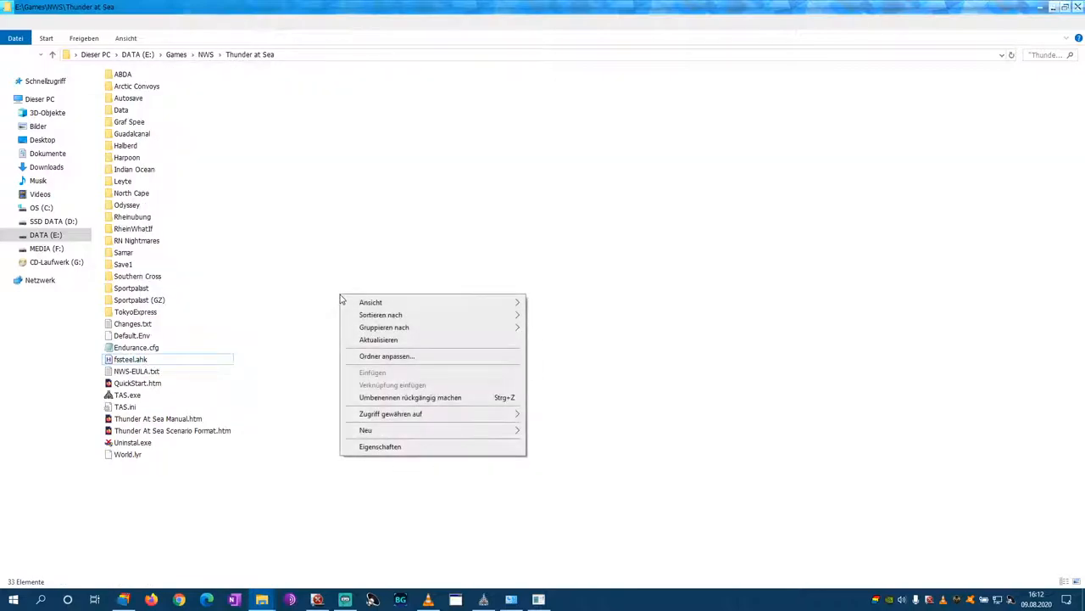
left_click(366, 431)
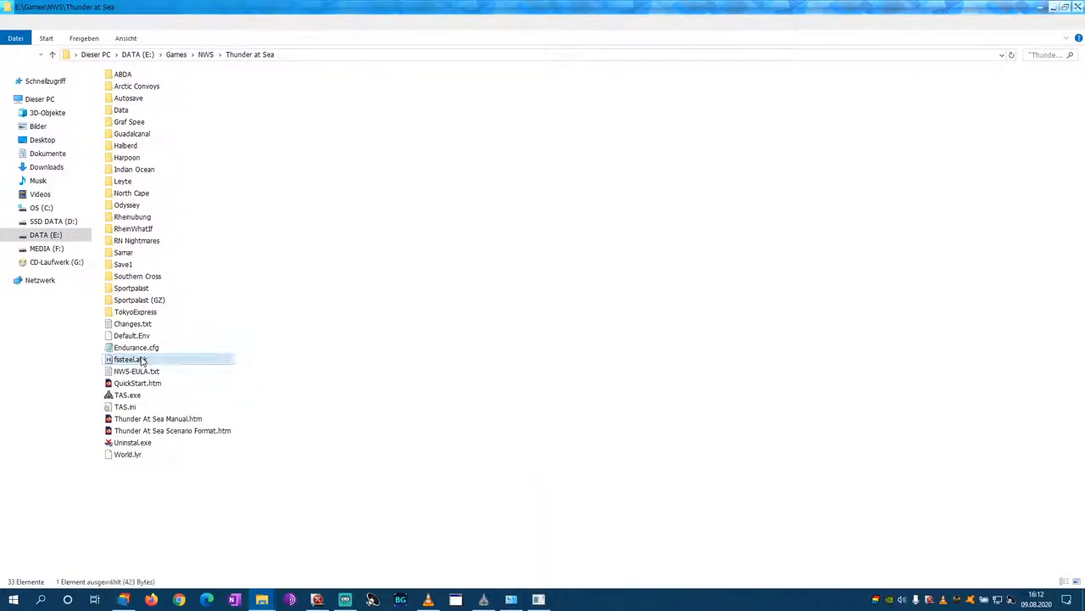
right_click(129, 359)
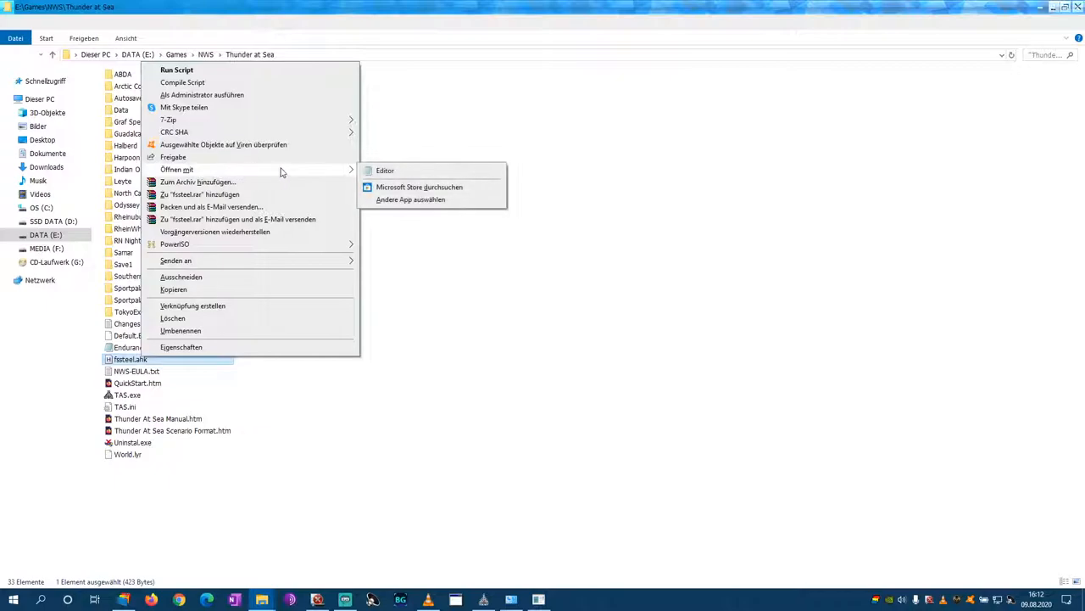
mouse_move(385, 170)
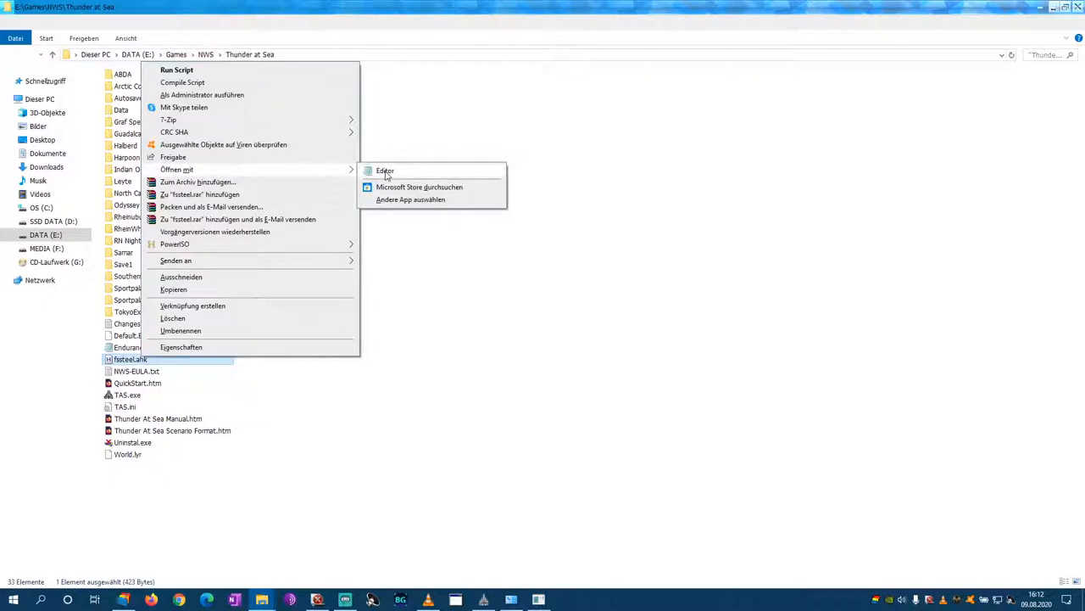
left_click(385, 169)
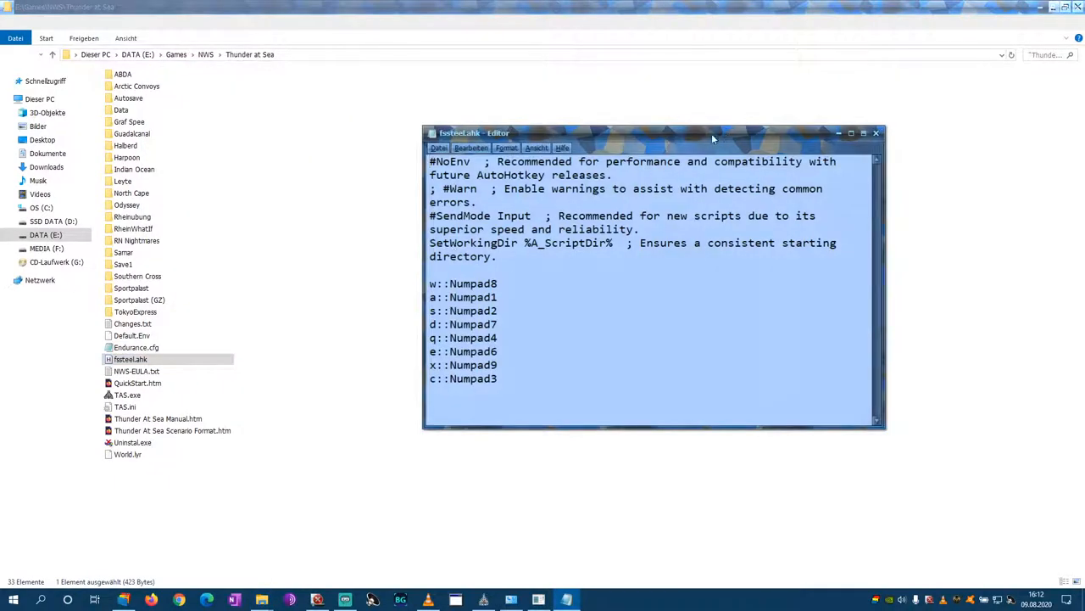
left_click_drag(653, 132, 590, 124)
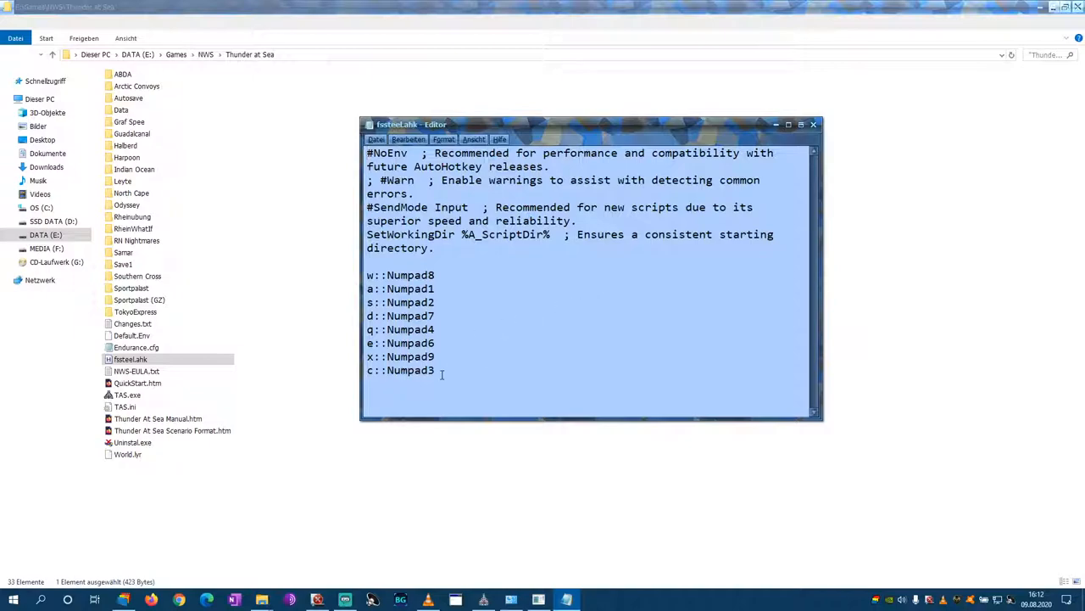
left_click_drag(366, 275, 437, 369)
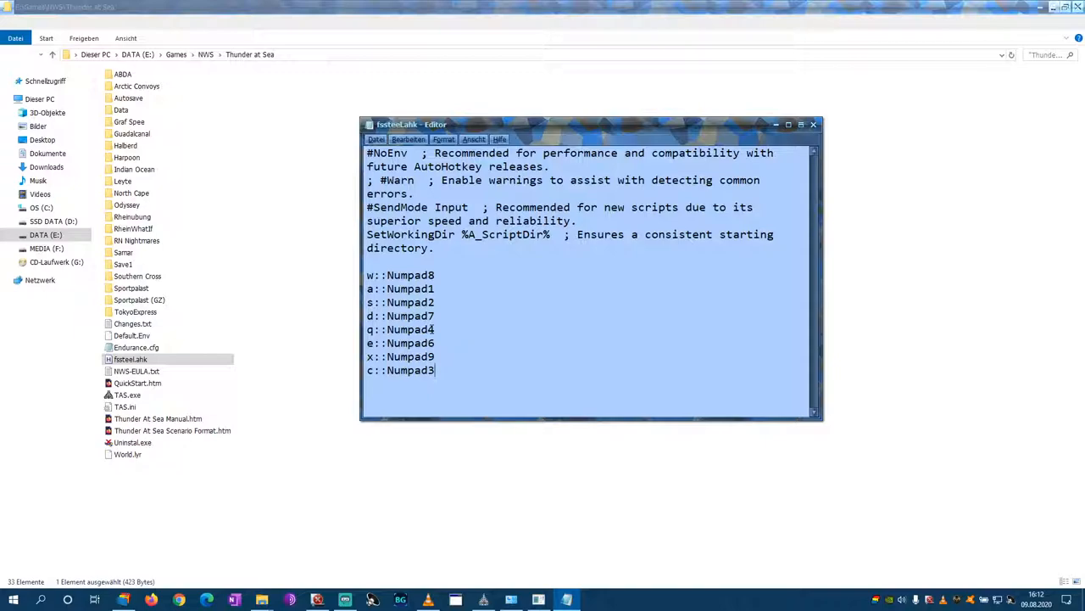
mouse_move(455, 326)
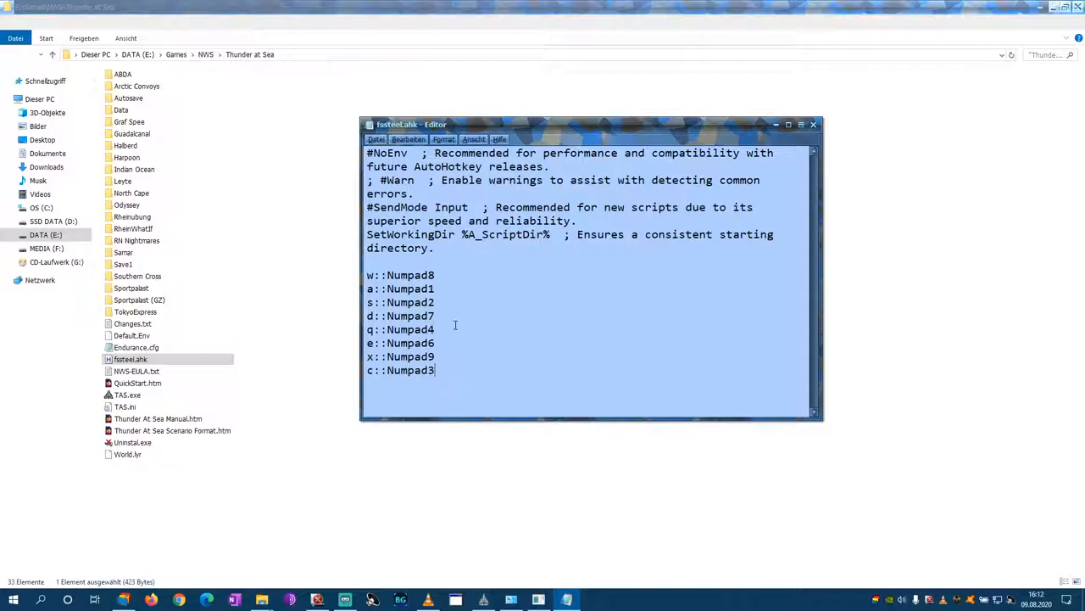
mouse_move(482, 394)
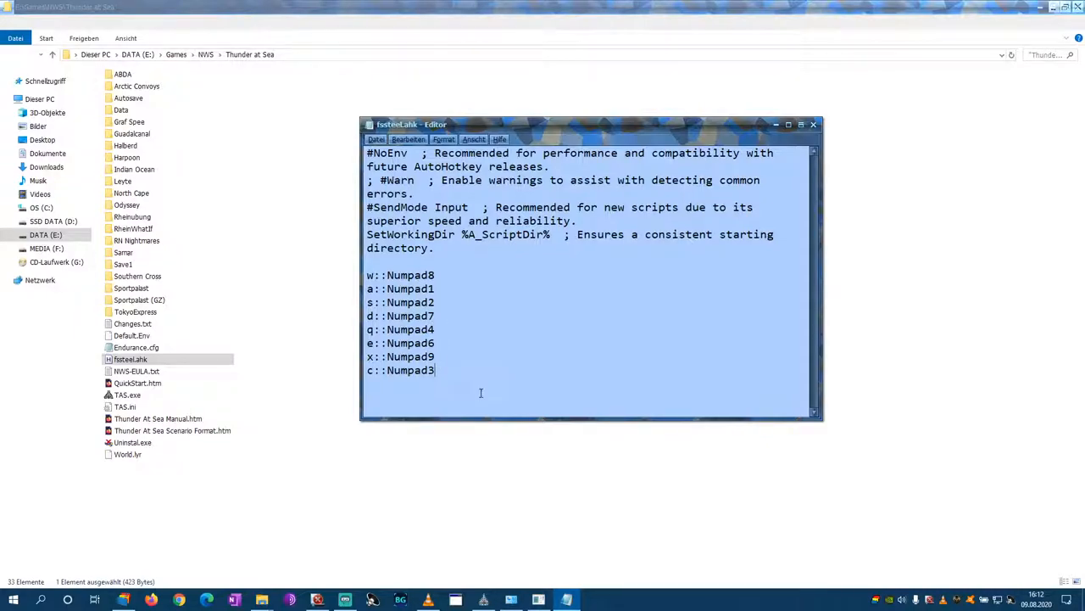
left_click(814, 124)
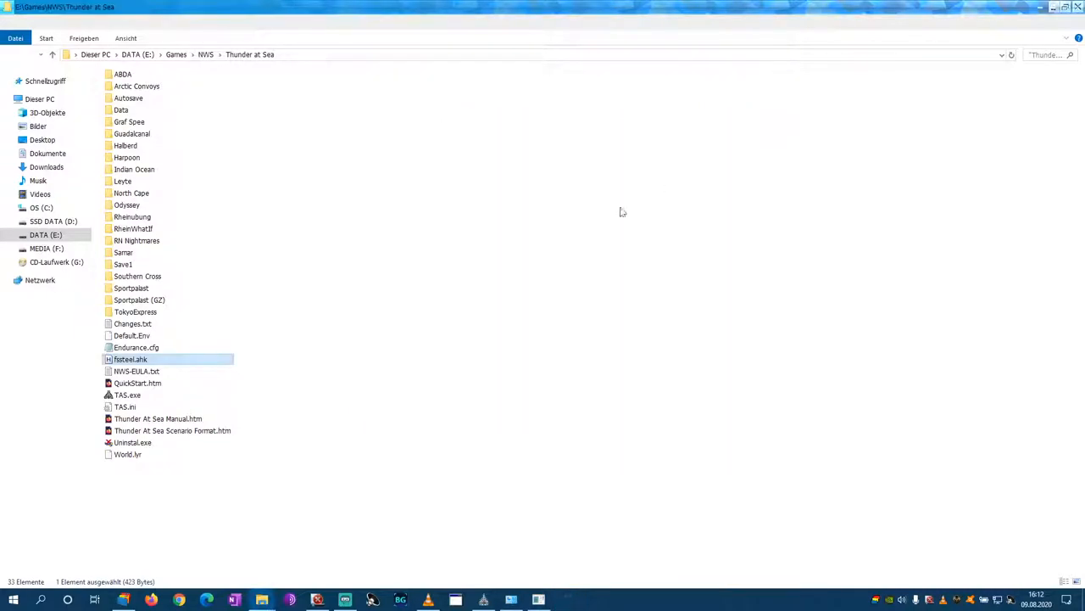
- Run fixwl.ahk, hit the line 3 #SendMode error, and reopen its actions to edit it
right_click(131, 359)
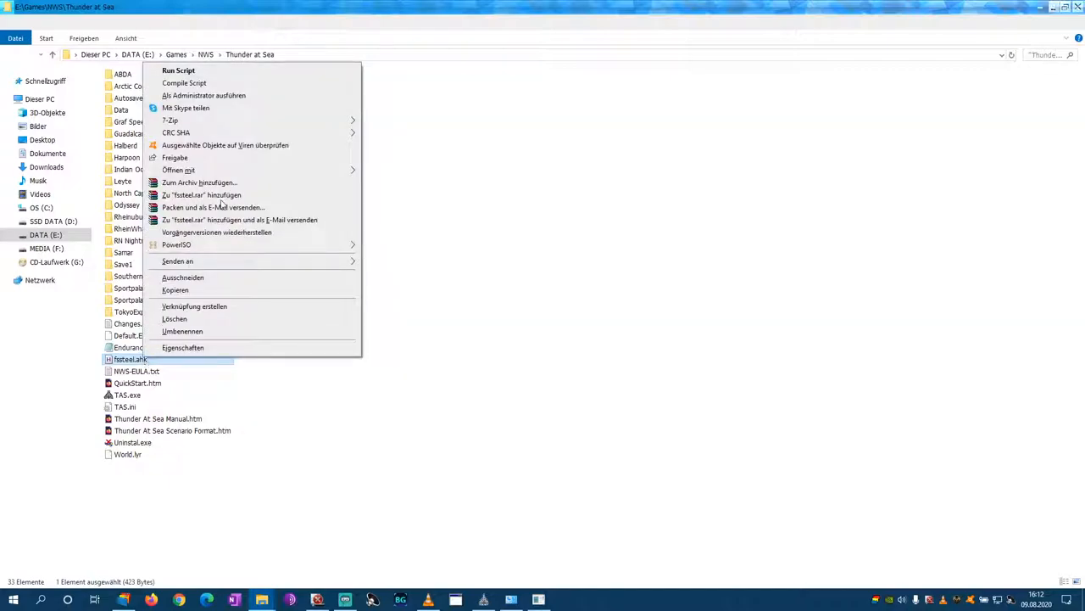
left_click(178, 71)
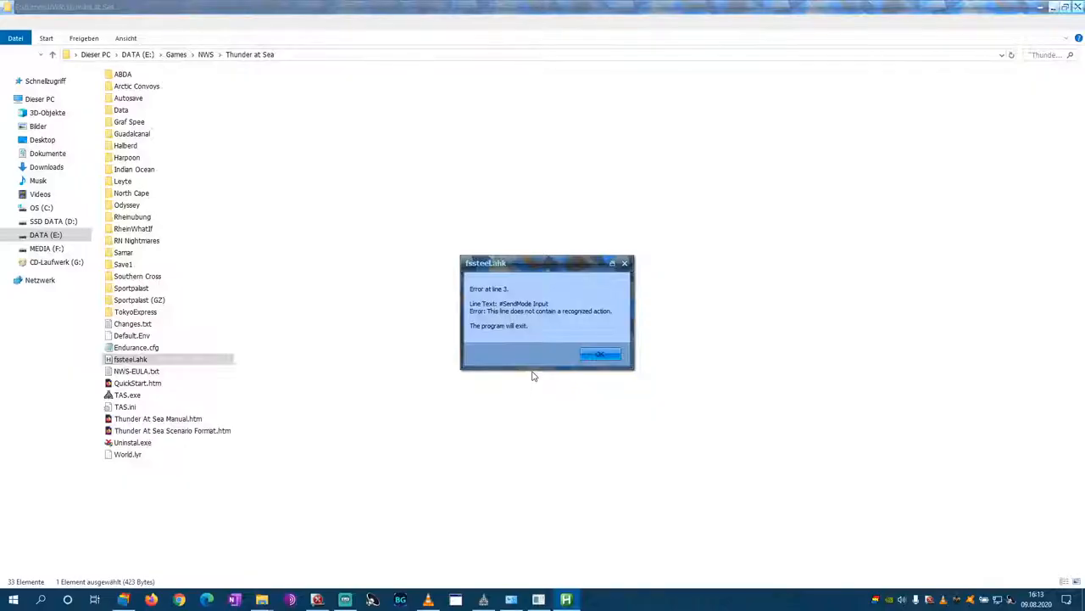
right_click(131, 359)
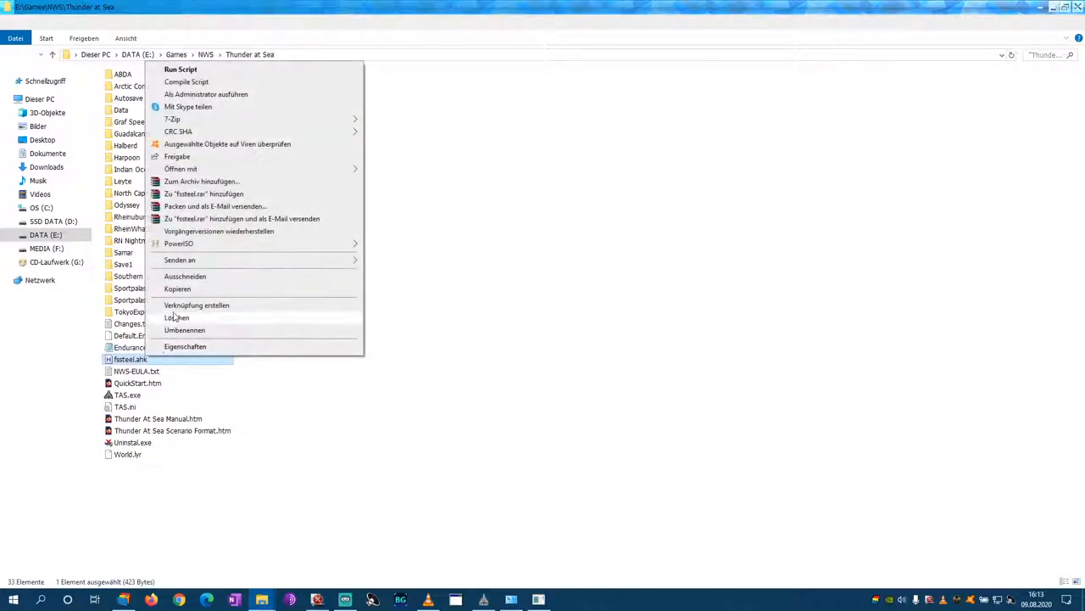
mouse_move(206, 81)
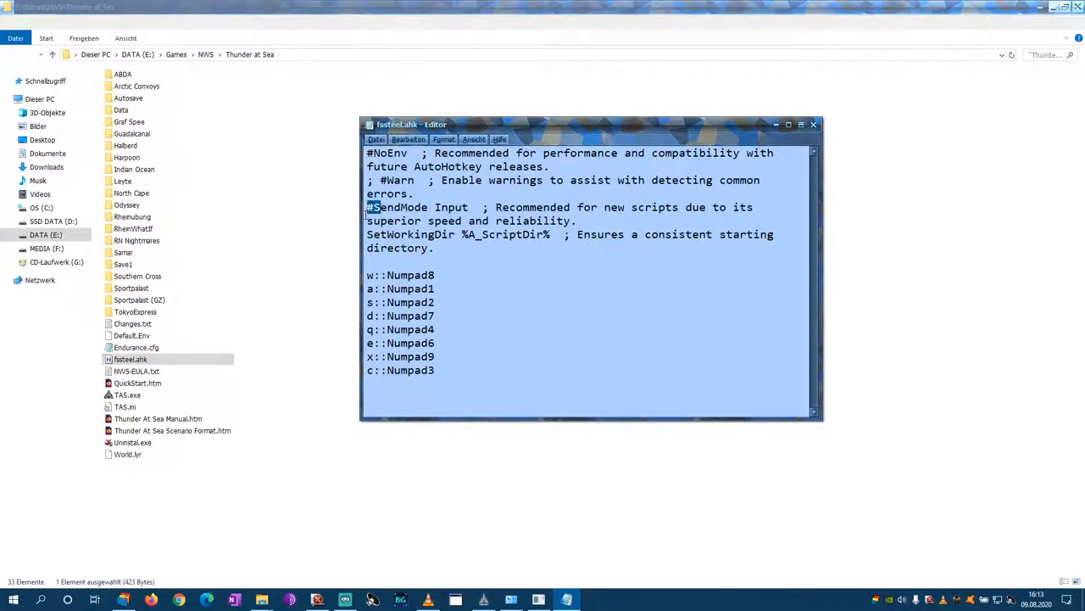
- Comment out the SendMode Input line with a semicolon and close Notepad
type(";")
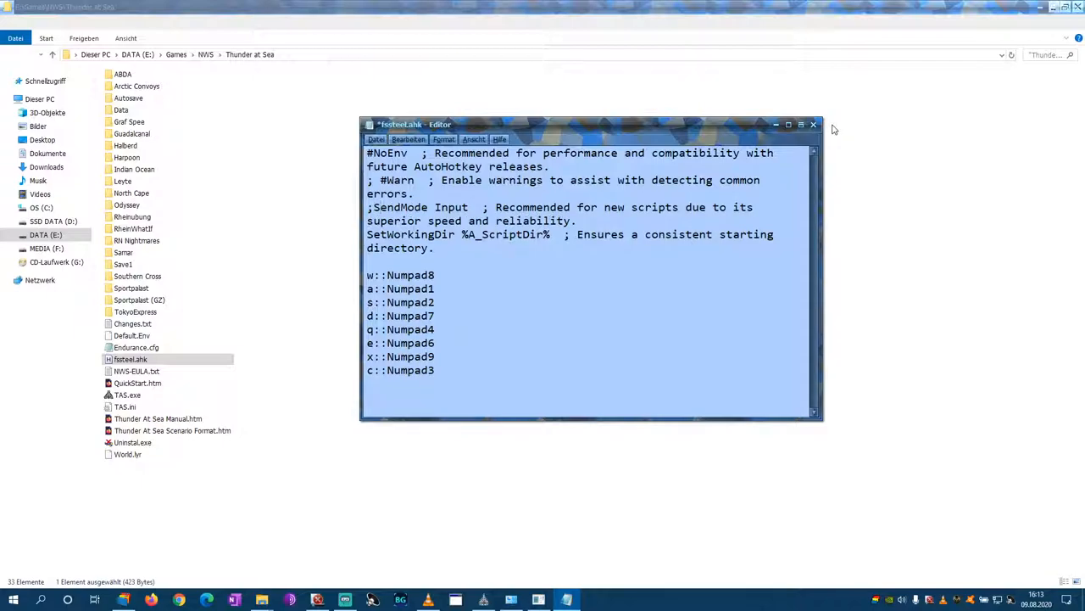
left_click(814, 126)
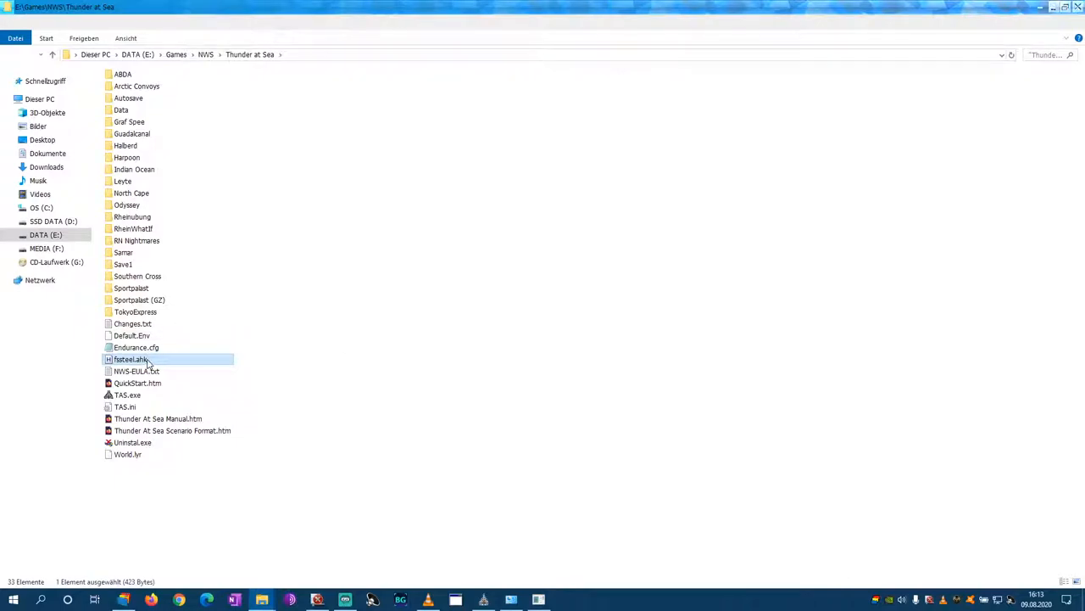
- Run the corrected fixwl.ahk script, then launch the Thunder at Sea game executable
right_click(129, 360)
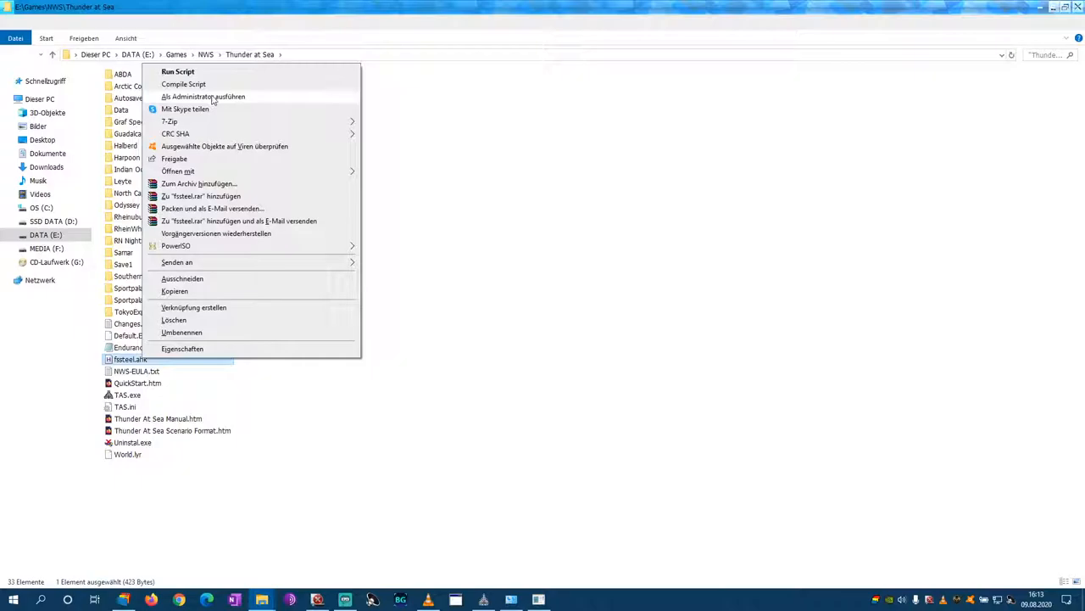
left_click(543, 369)
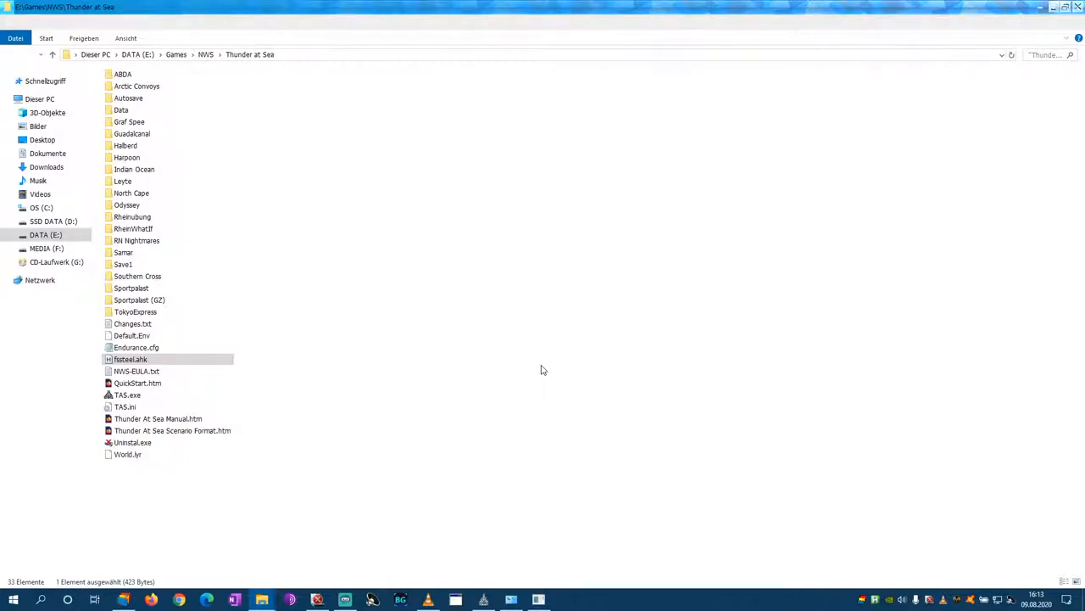
mouse_move(500, 380)
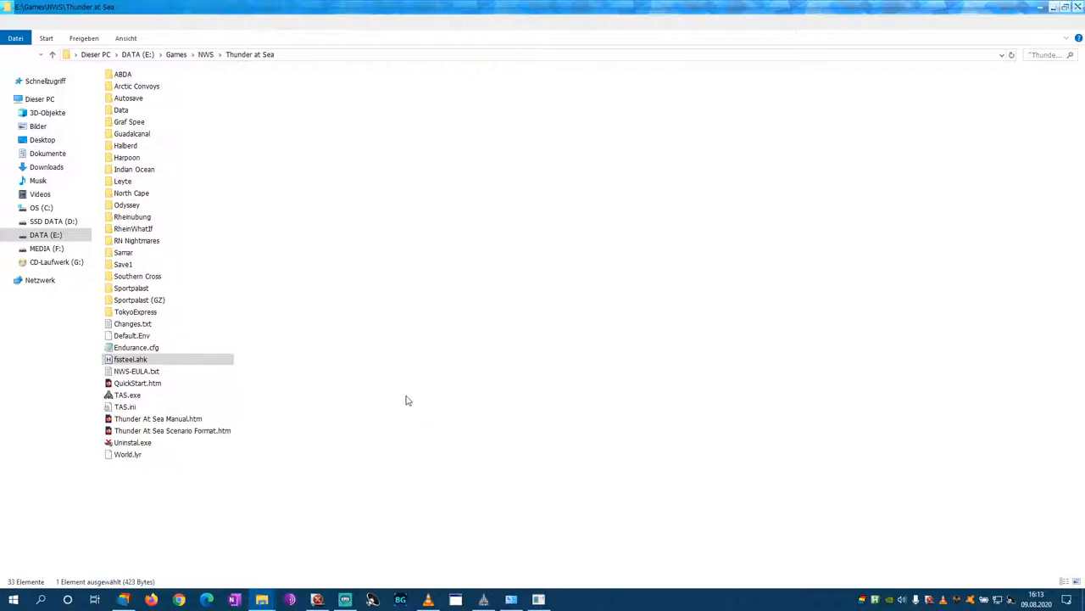
mouse_move(309, 404)
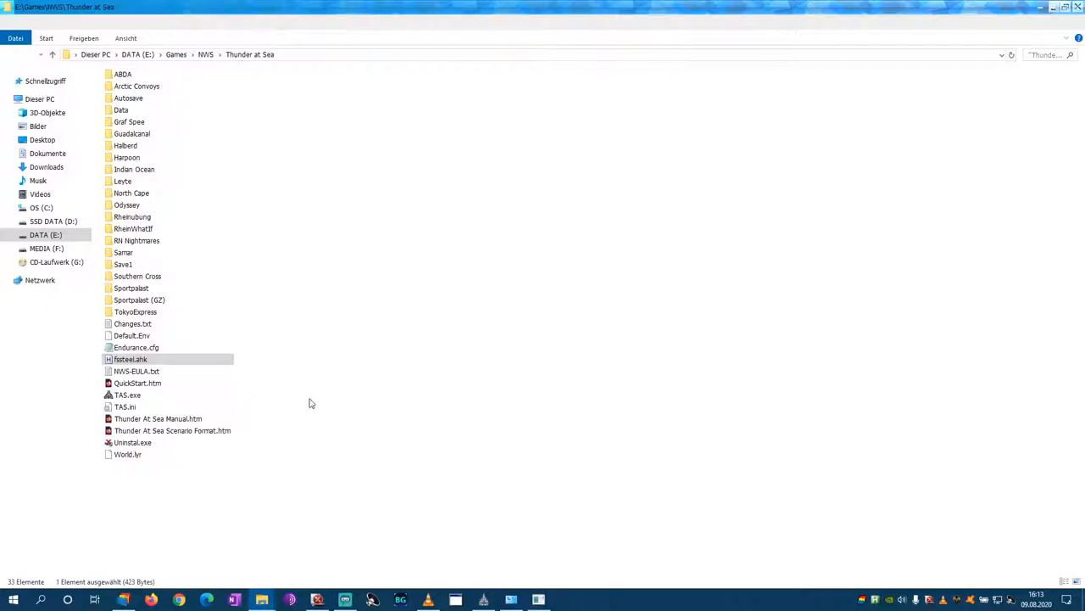
mouse_move(703, 482)
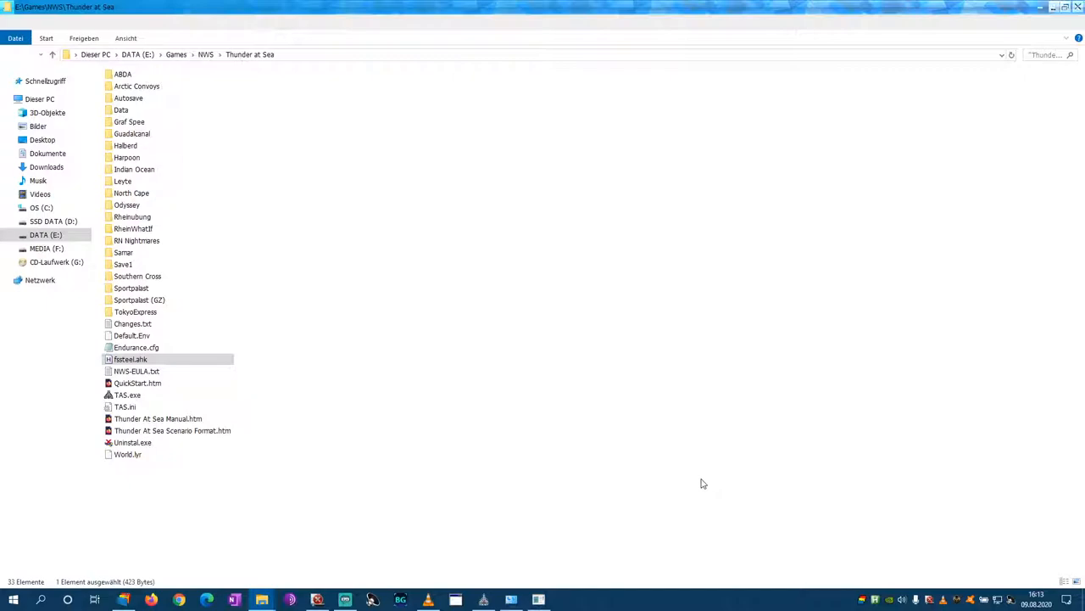
mouse_move(712, 478)
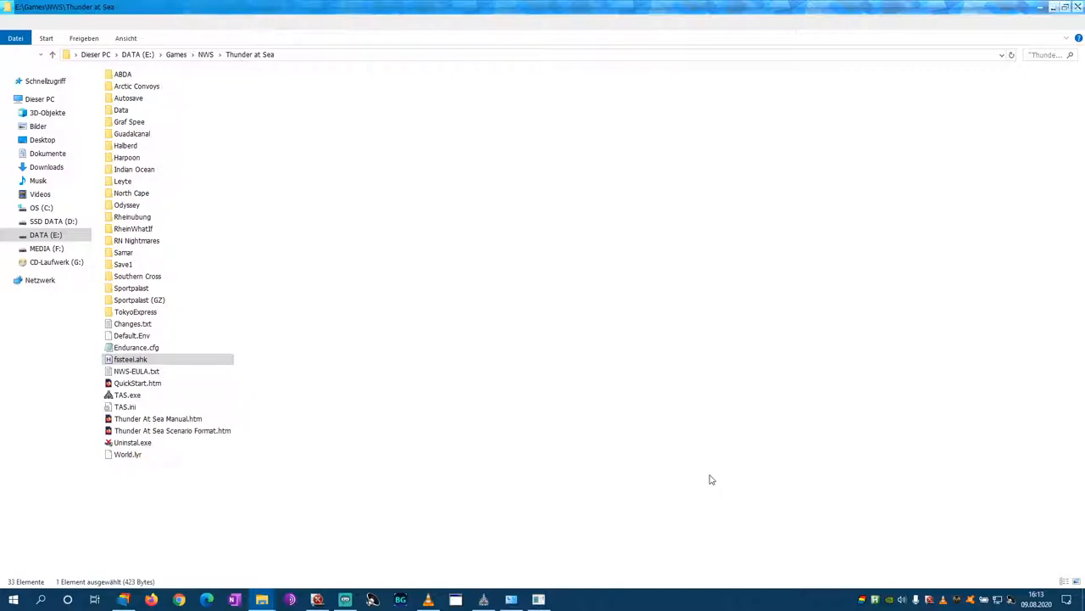
mouse_move(346, 407)
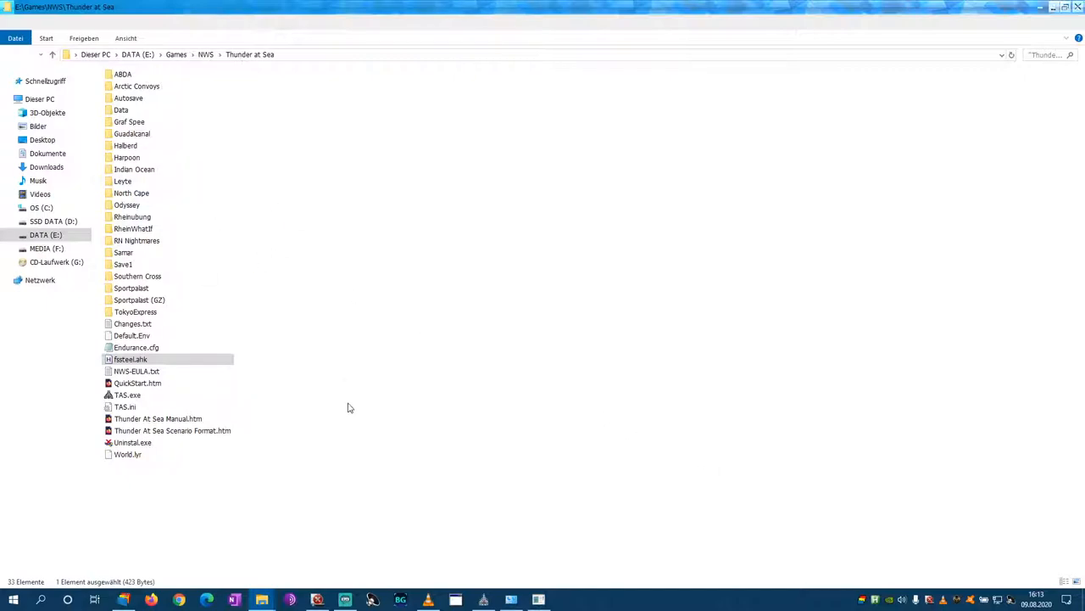
mouse_move(369, 451)
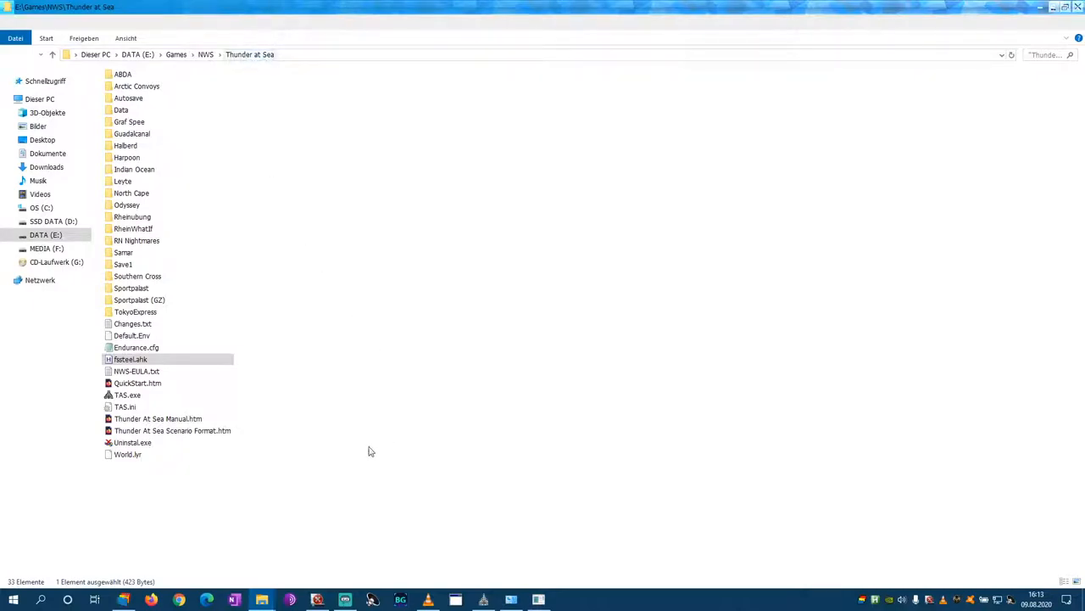
mouse_move(369, 404)
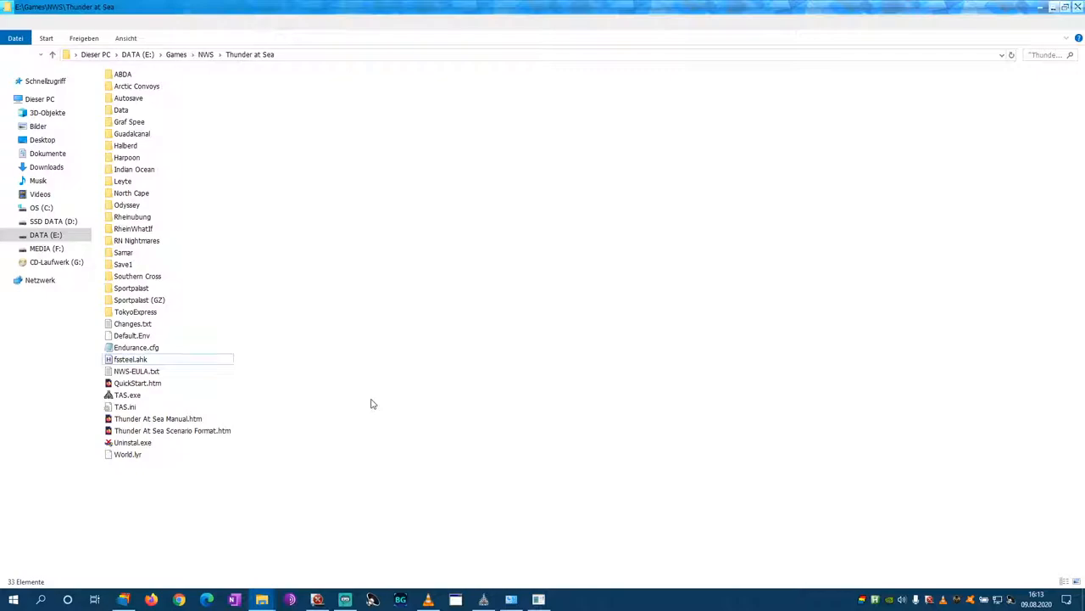
mouse_move(370, 397)
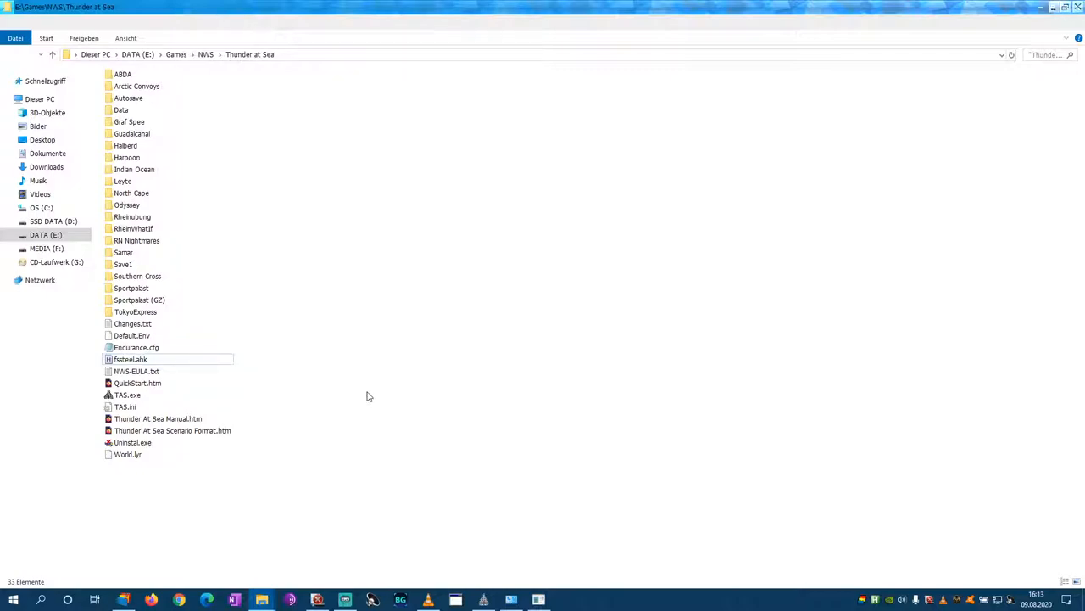
mouse_move(479, 595)
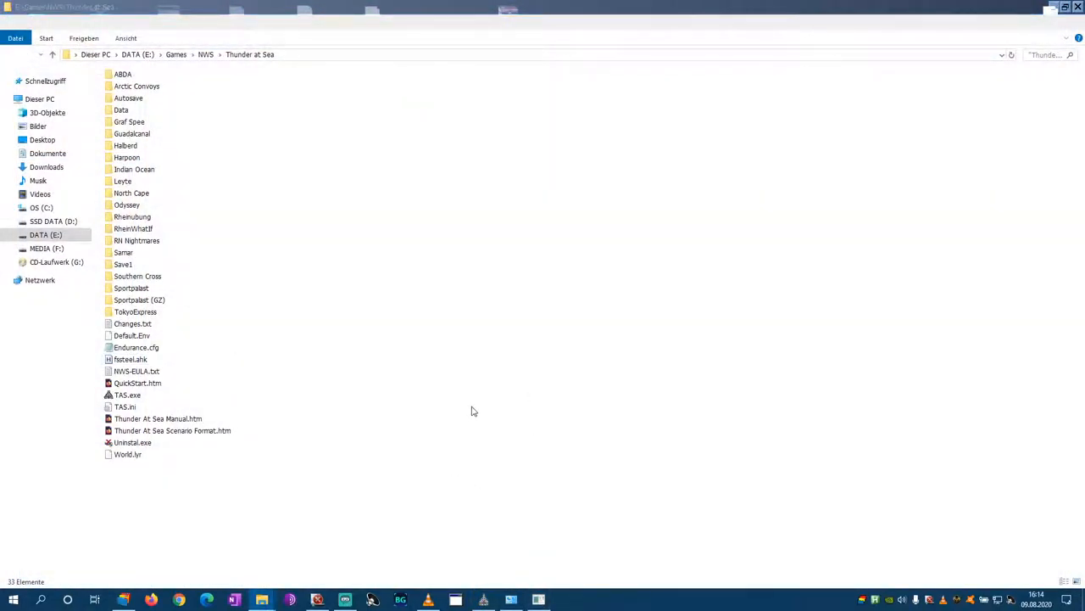
double_click(127, 394)
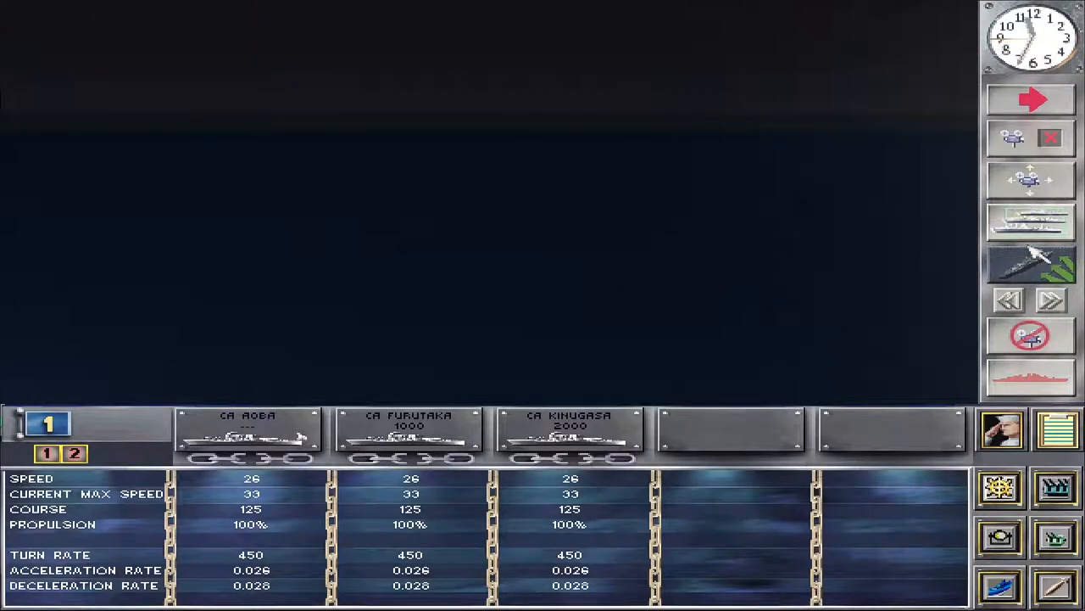
mouse_move(213, 481)
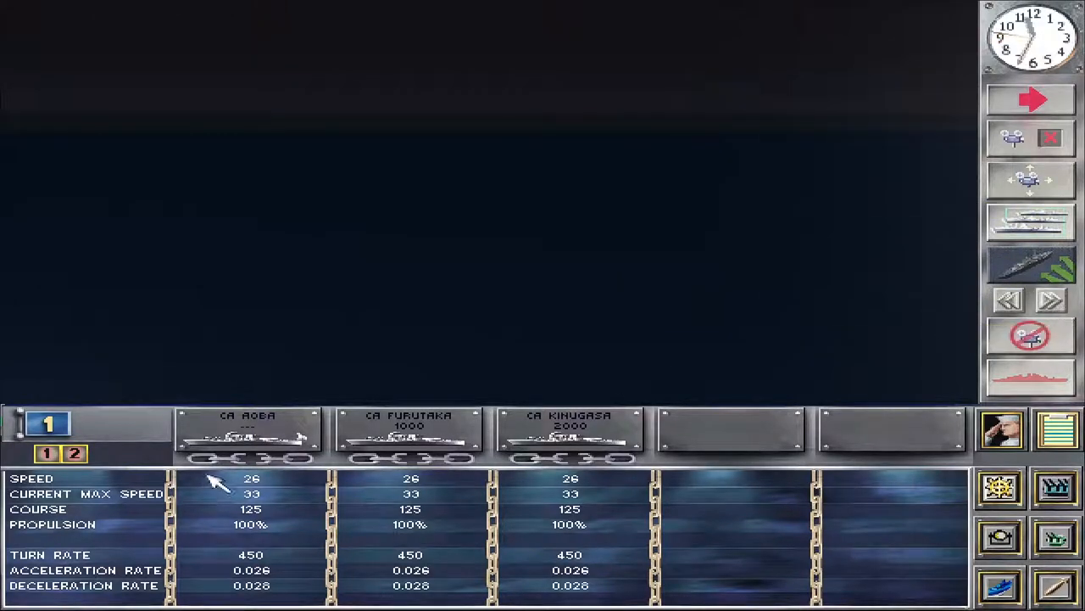
- Select ship group 2 and switch camera mode to view the destroyers Hatsuyuki and Fubuki
left_click(75, 453)
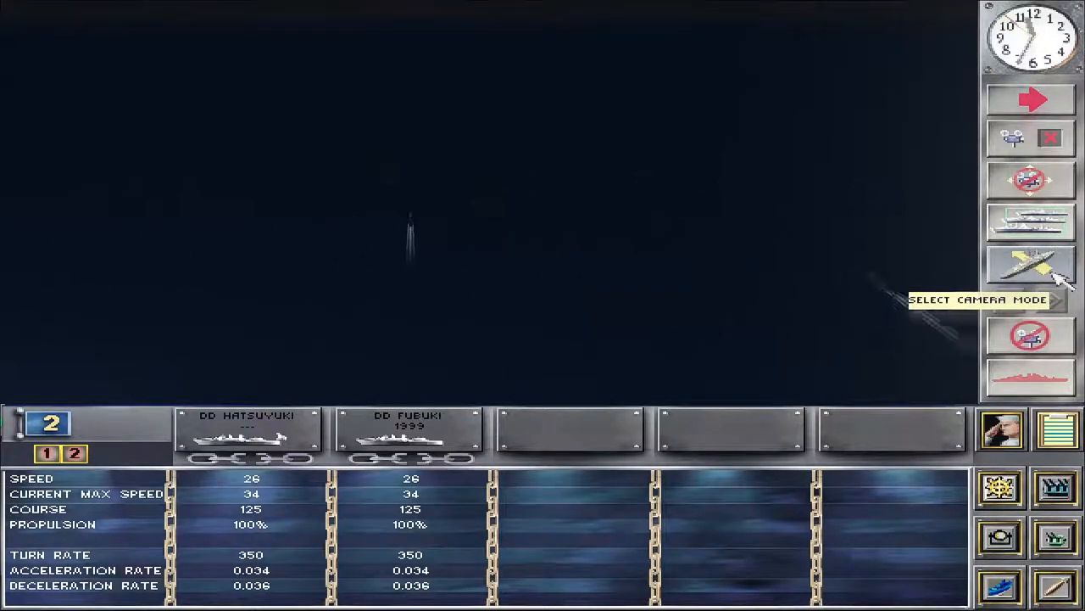
left_click(1031, 264)
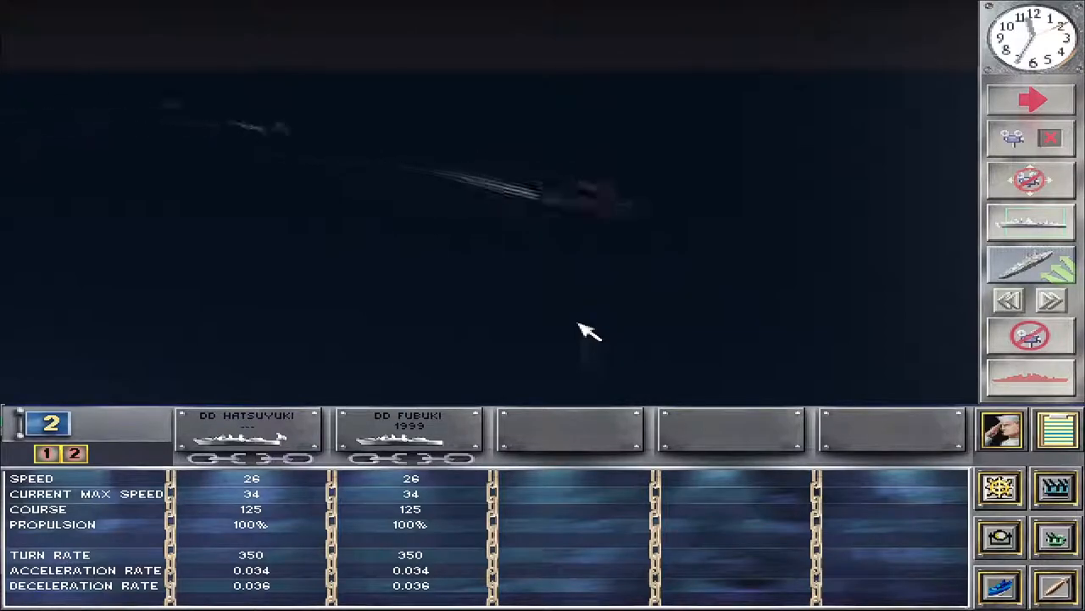
mouse_move(1001, 539)
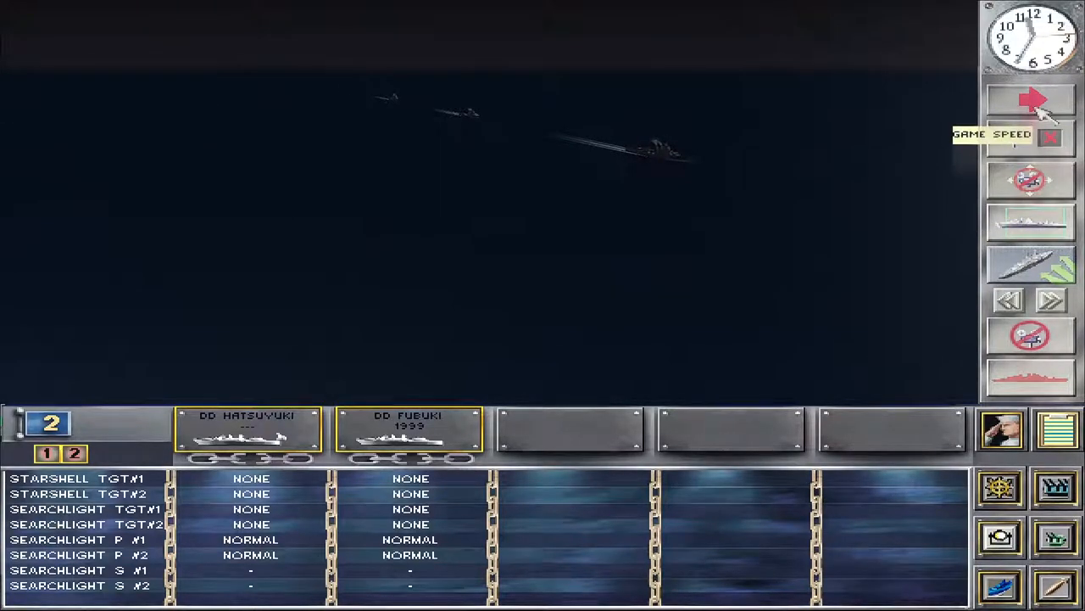
- Change the game speed from the right toolbar during the battle
left_click(1031, 99)
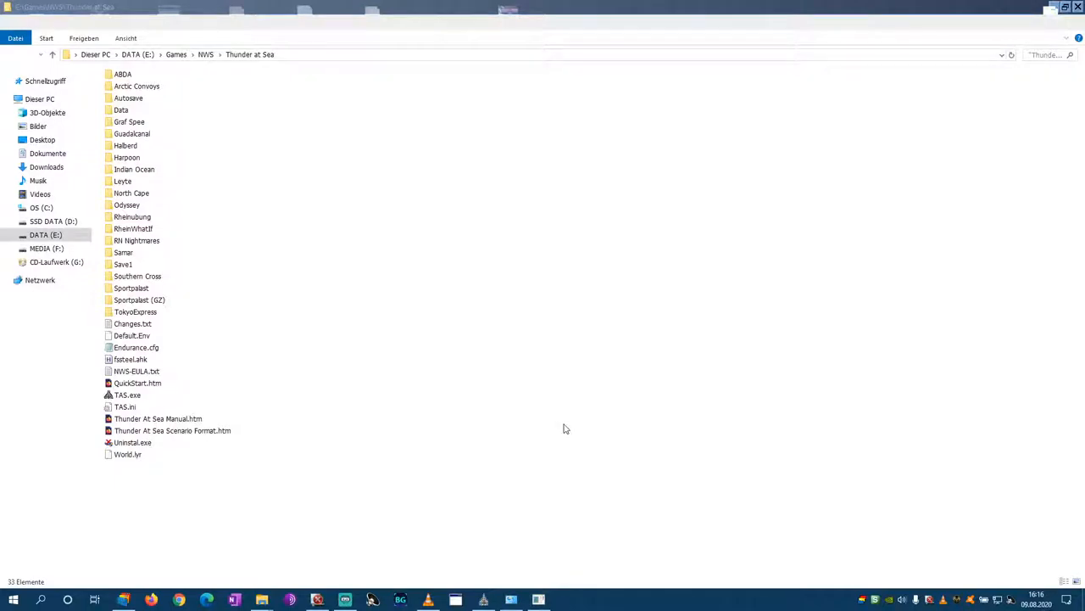
- Bring up the Alt+Tab window switcher listing Fighting Steel, OBS and other windows
key("alt+tab")
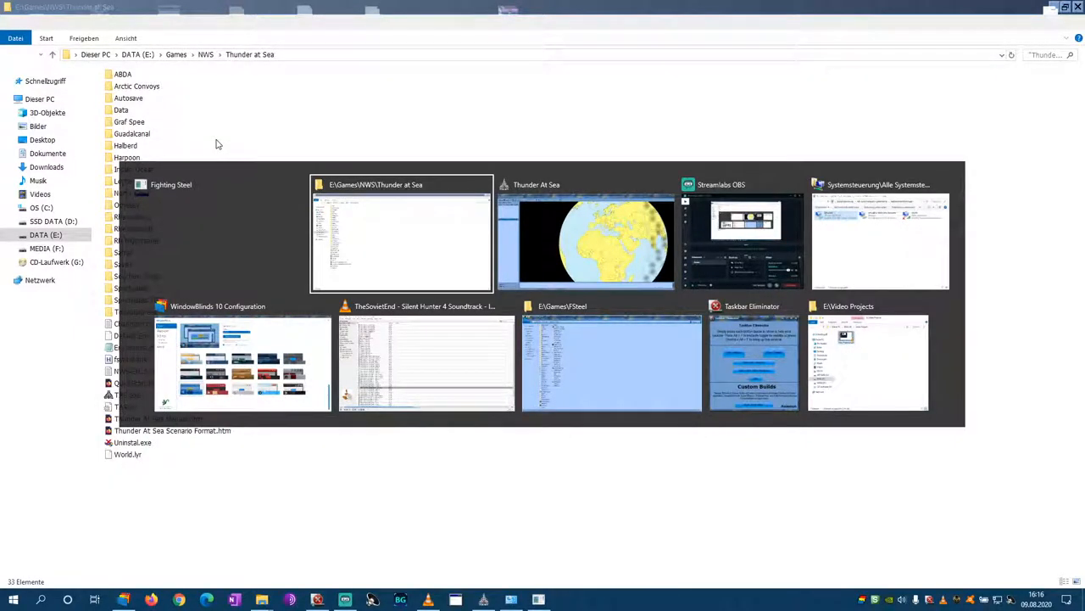